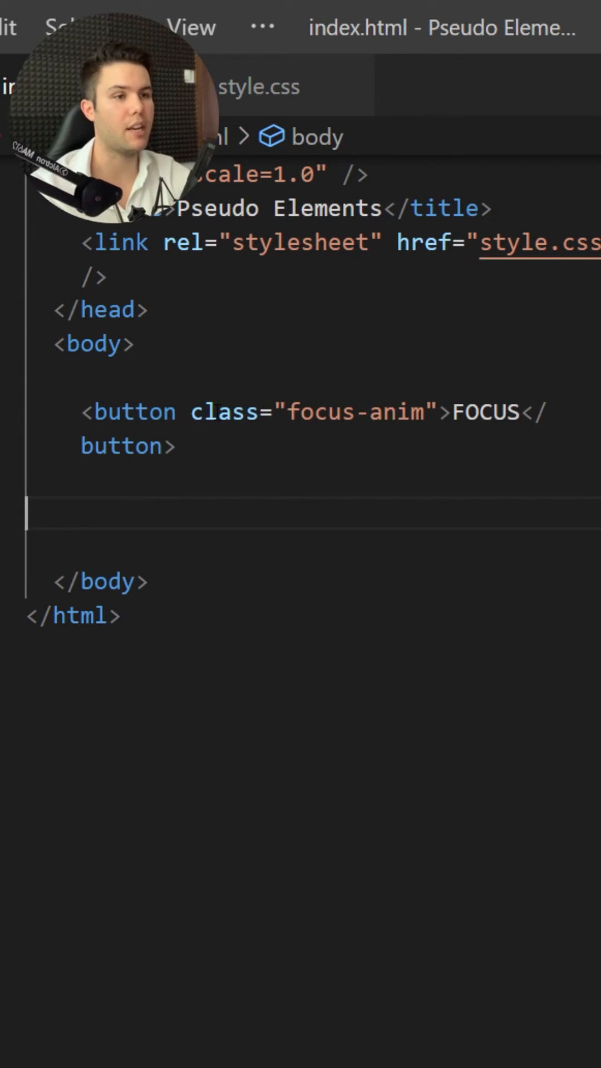
Step: Highlight the FOCUS button label in index.html, then switch to style.css
{"action": "double_click", "coordinate": [485, 379]}
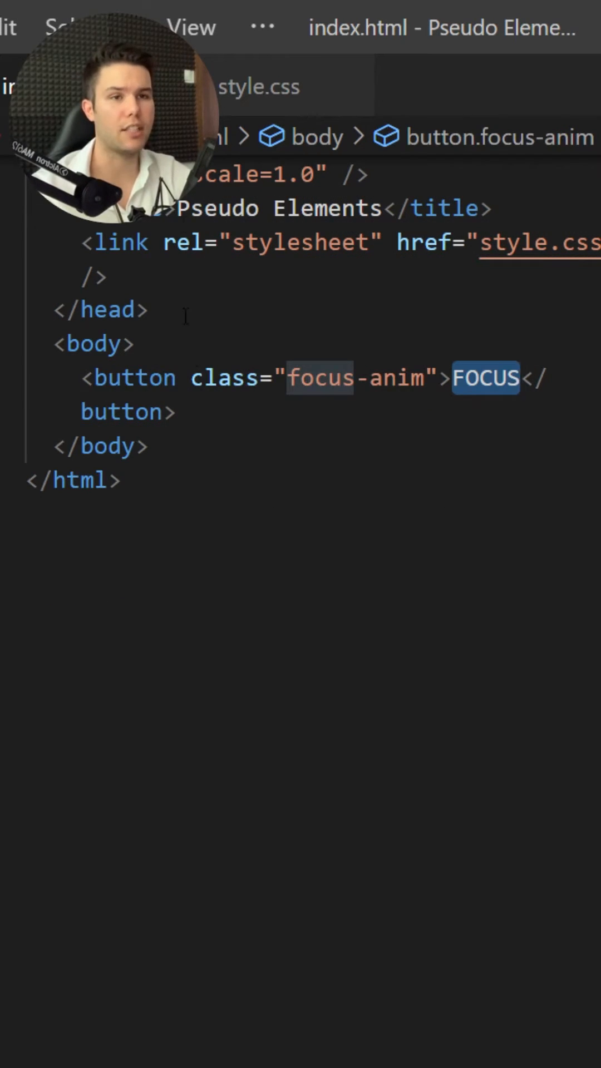
{"action": "left_click", "coordinate": [257, 87]}
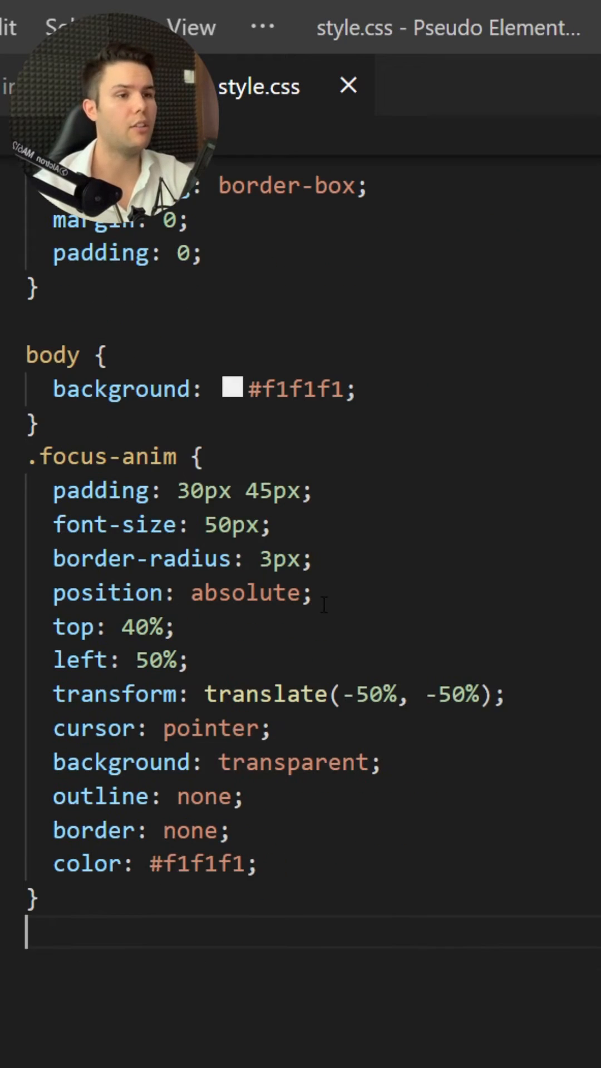
{"action": "scroll", "scroll_direction": "down", "scroll_amount": 3}
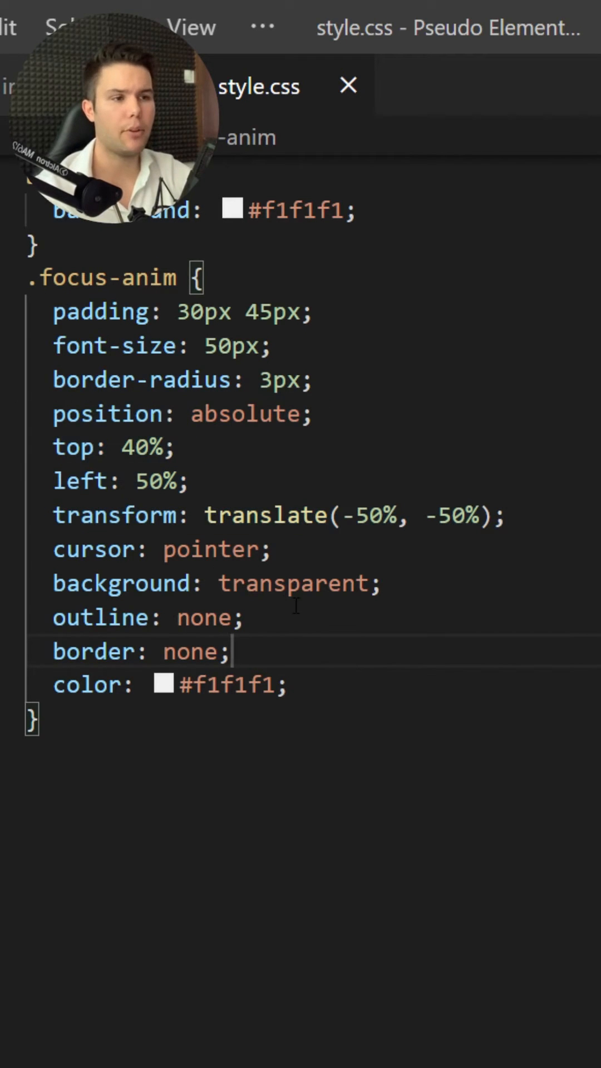
{"action": "double_click", "coordinate": [295, 584]}
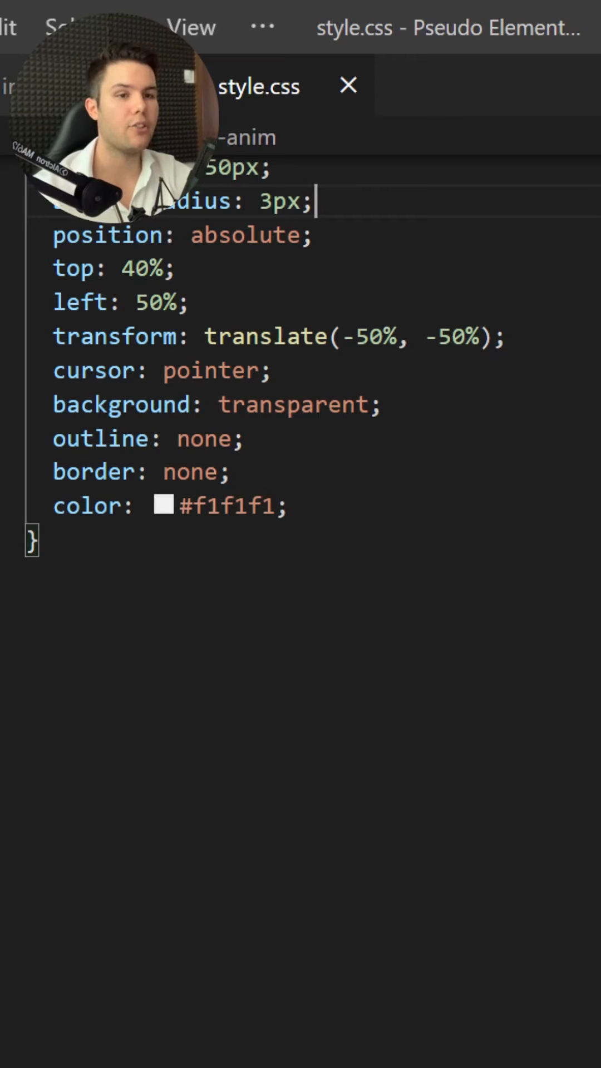
Step: Add full-size .focus-anim ::before with a 2px black border and ::after with a black background
{"action": "key", "text": "enter"}
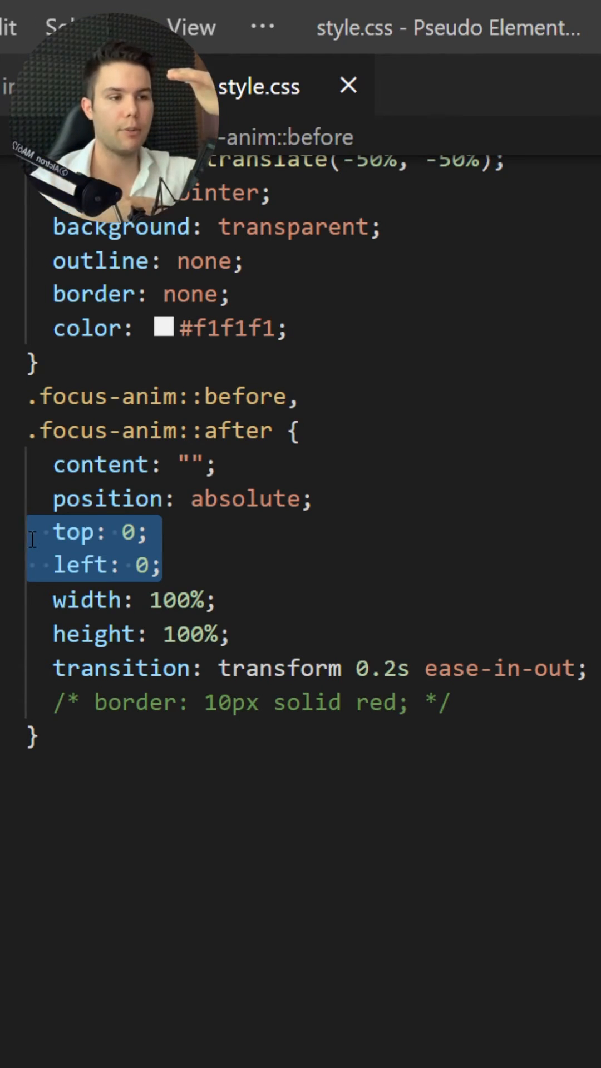
{"action": "left_click", "coordinate": [463, 702]}
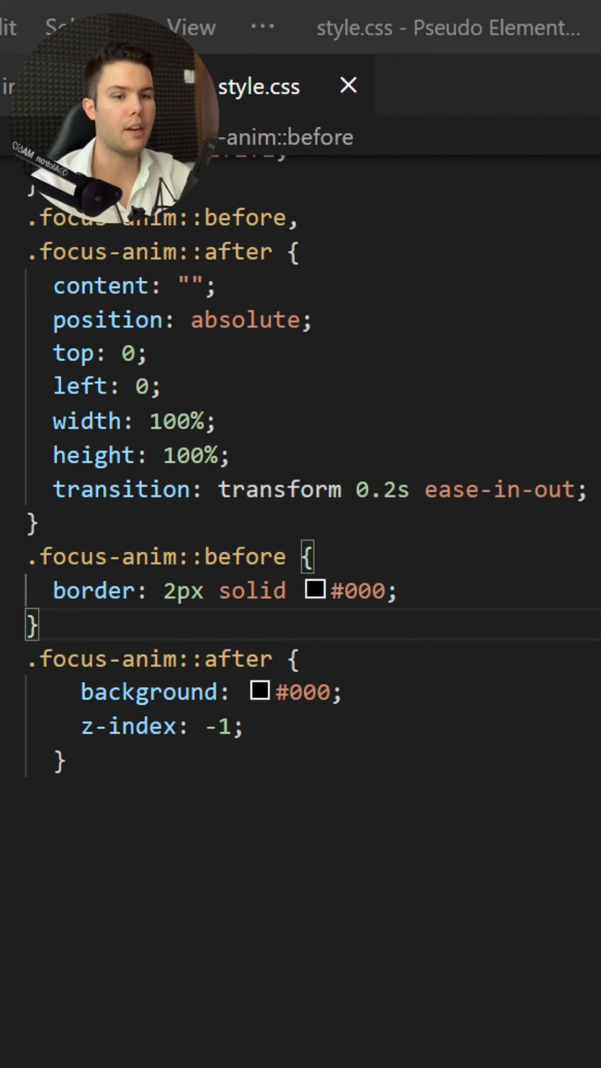
Step: Add hover rules: ::before scaleY(1.1) scaleX(1.05), ::after scaleY(0.9) scaleX(0.95), with comments
{"action": "scroll", "scroll_direction": "down", "scroll_amount": 3}
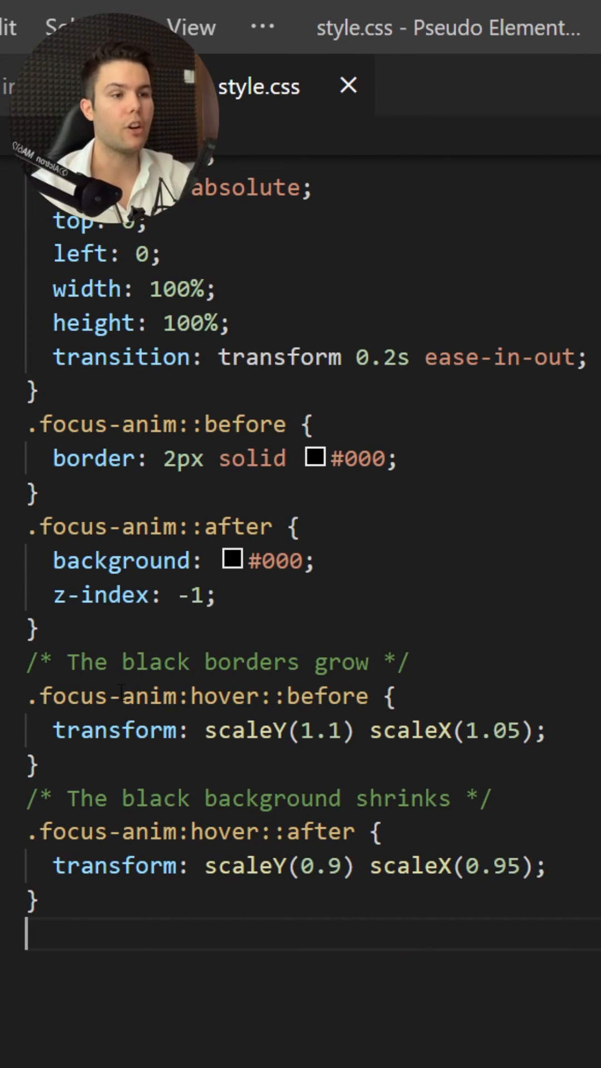
{"action": "left_click", "coordinate": [258, 696]}
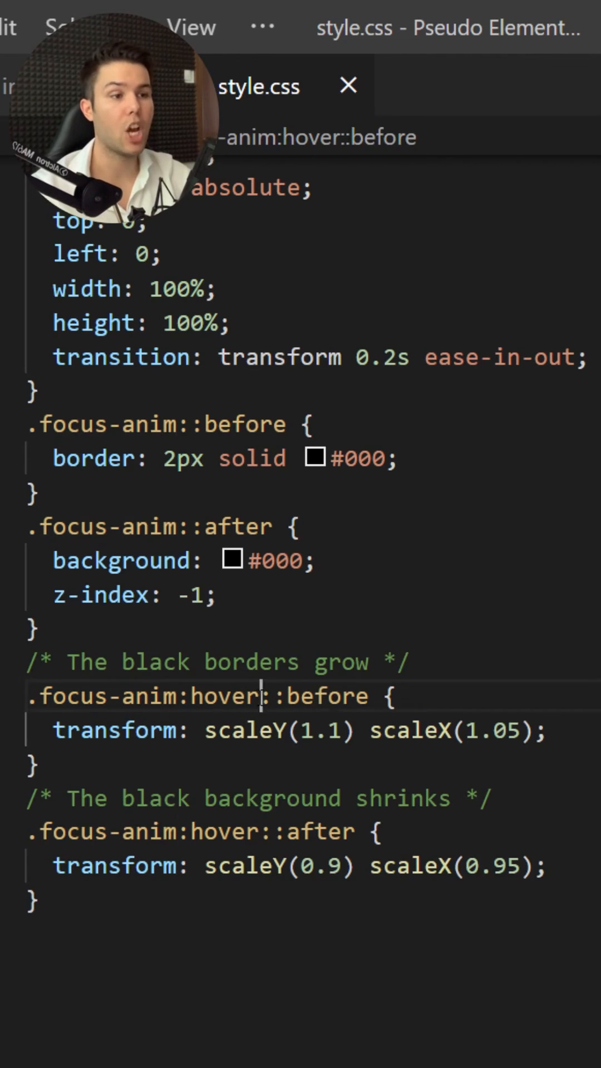
{"action": "double_click", "coordinate": [300, 696]}
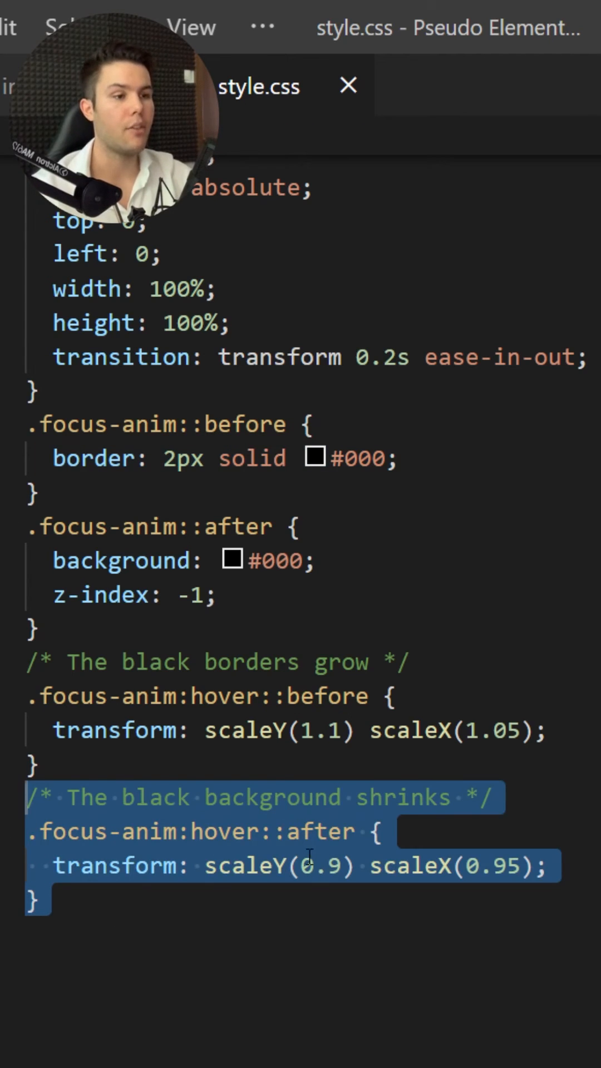
{"action": "left_click", "coordinate": [361, 932]}
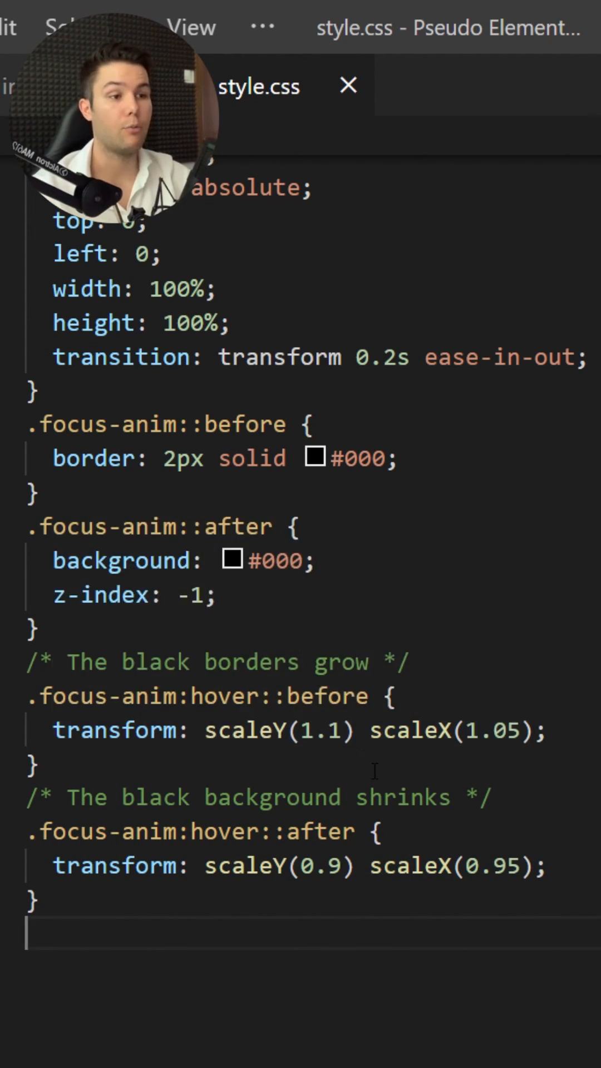
{"action": "mouse_move", "coordinate": [116, 730]}
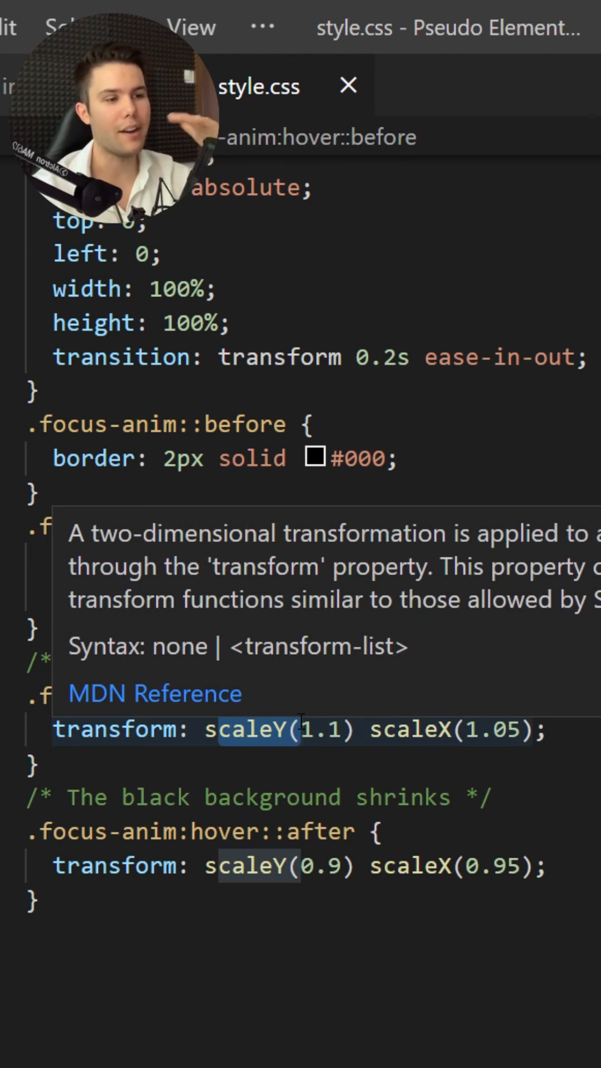